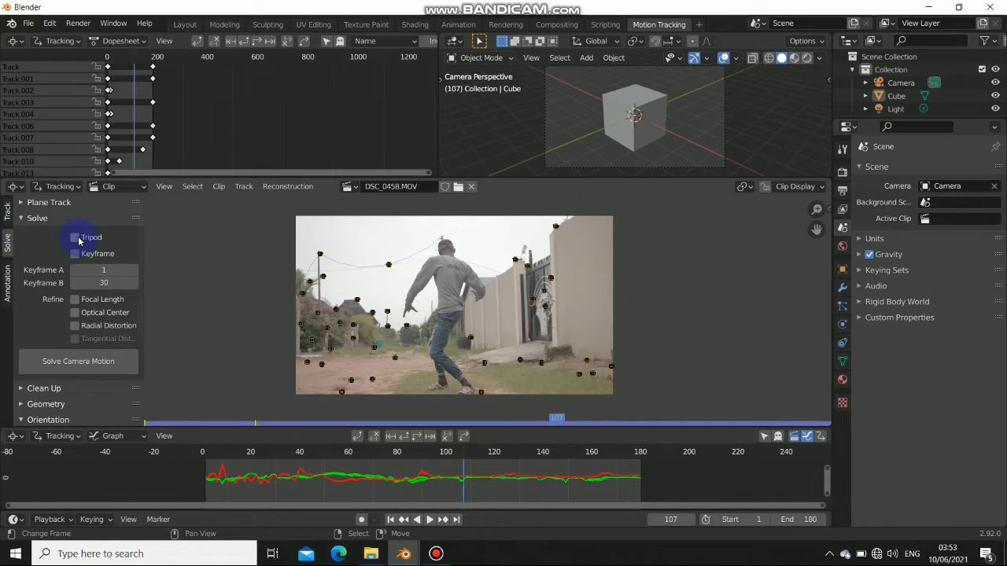
Step: Enable Keyframe and solve the dancer clip's camera motion, reaching 0.23 px error
{"action": "left_click", "coordinate": [74, 254]}
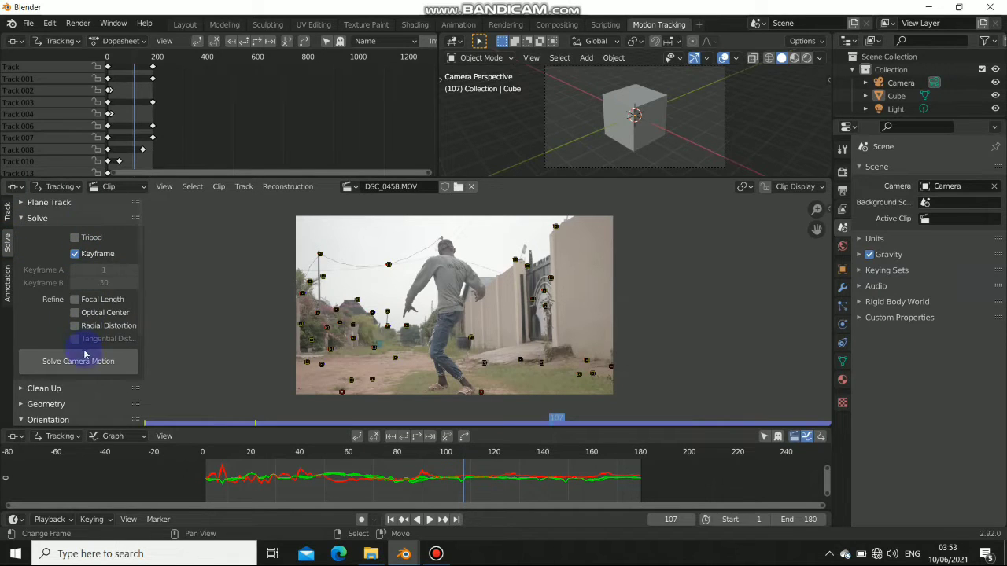
{"action": "left_click", "coordinate": [78, 361]}
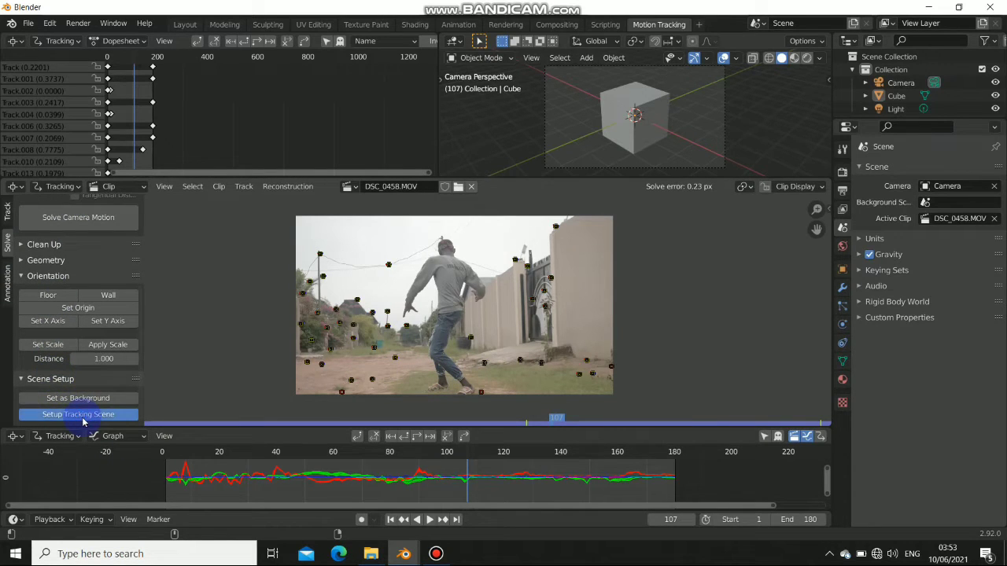
Step: Set up the tracking scene, set the floor from the floor tracks, and put the origin on a ground track
{"action": "left_click", "coordinate": [78, 415]}
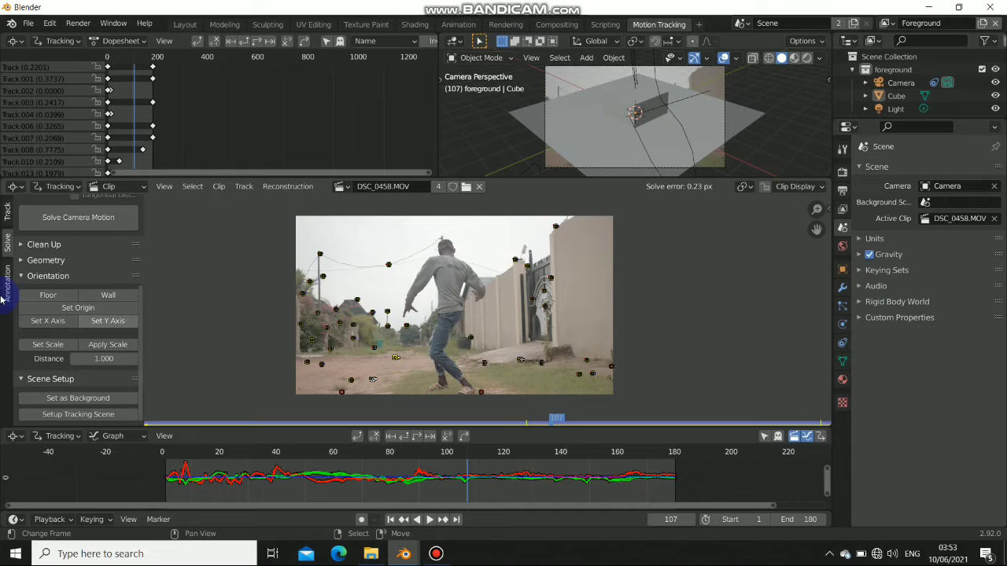
{"action": "left_click", "coordinate": [48, 295]}
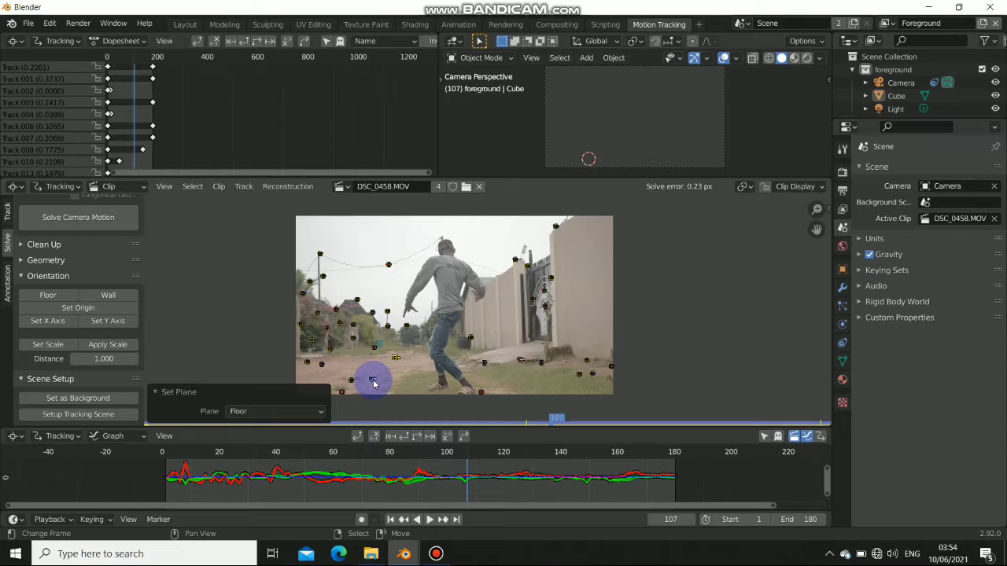
{"action": "left_click", "coordinate": [78, 308]}
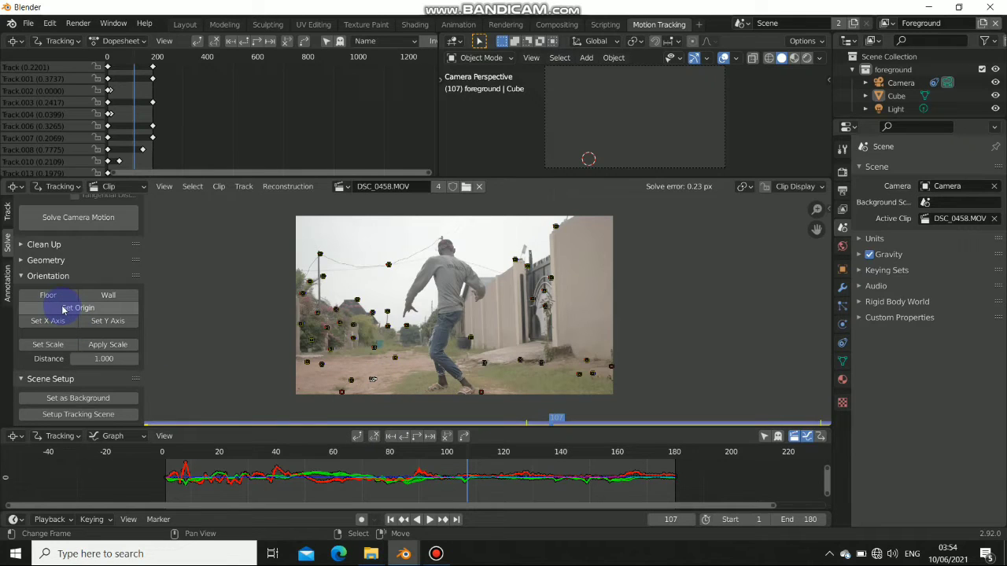
{"action": "left_click", "coordinate": [77, 308]}
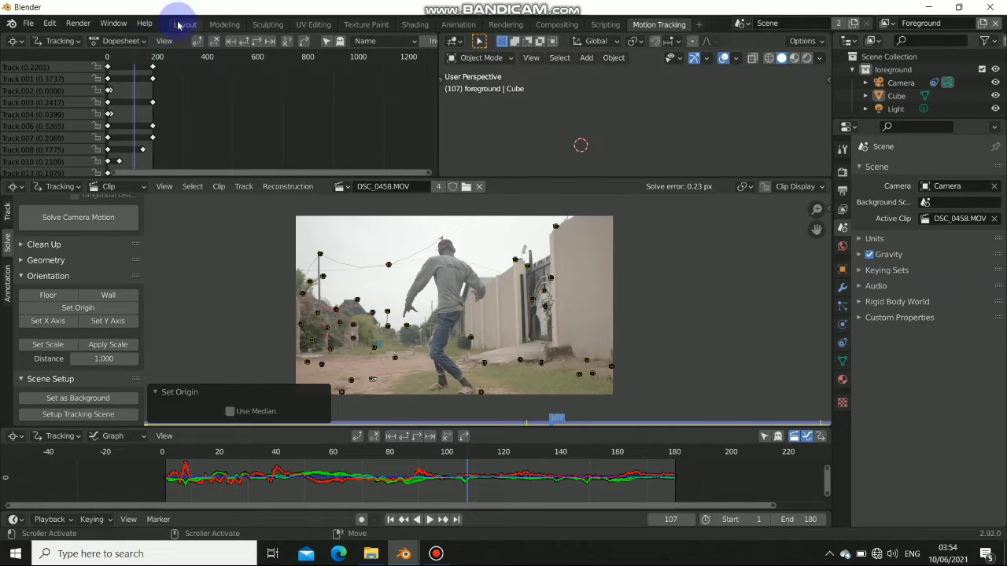
Step: Switch to Layout, orbit the viewport, then view the cube and plane through the camera
{"action": "left_click", "coordinate": [184, 23]}
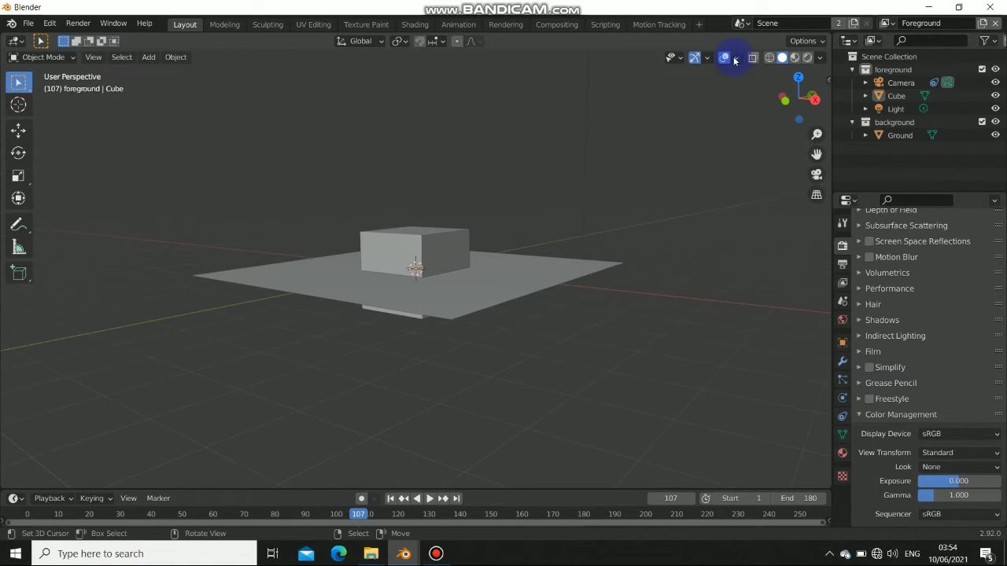
{"action": "left_click", "coordinate": [734, 57]}
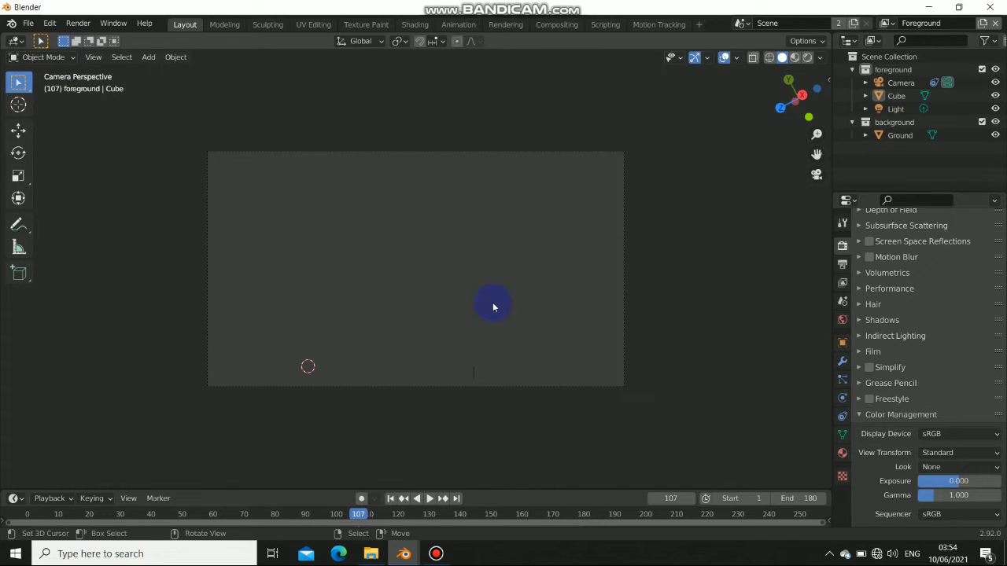
{"action": "mouse_move", "coordinate": [579, 154]}
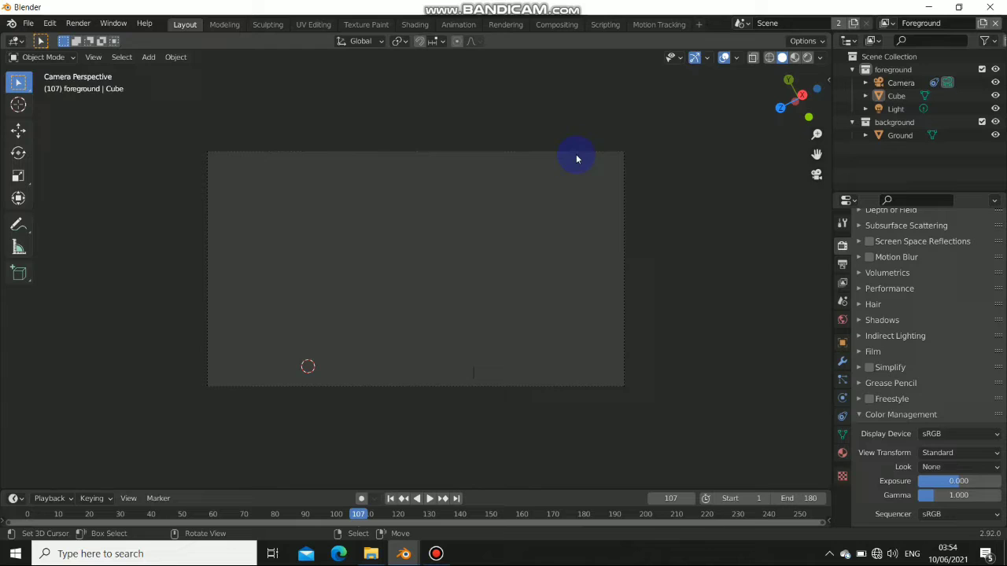
{"action": "left_click_drag", "start_coordinate": [576, 158], "coordinate": [395, 282]}
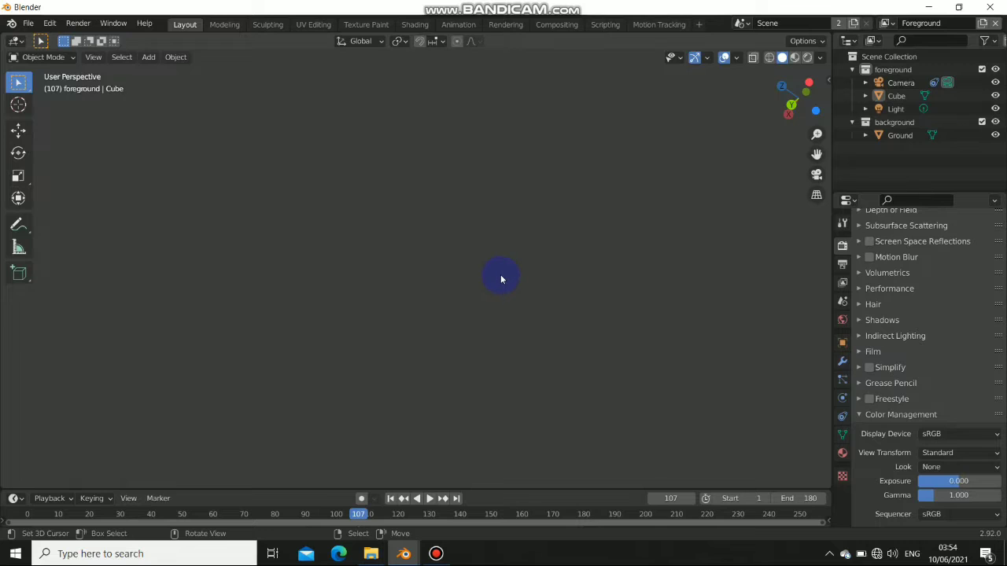
{"action": "key", "text": "KP_0"}
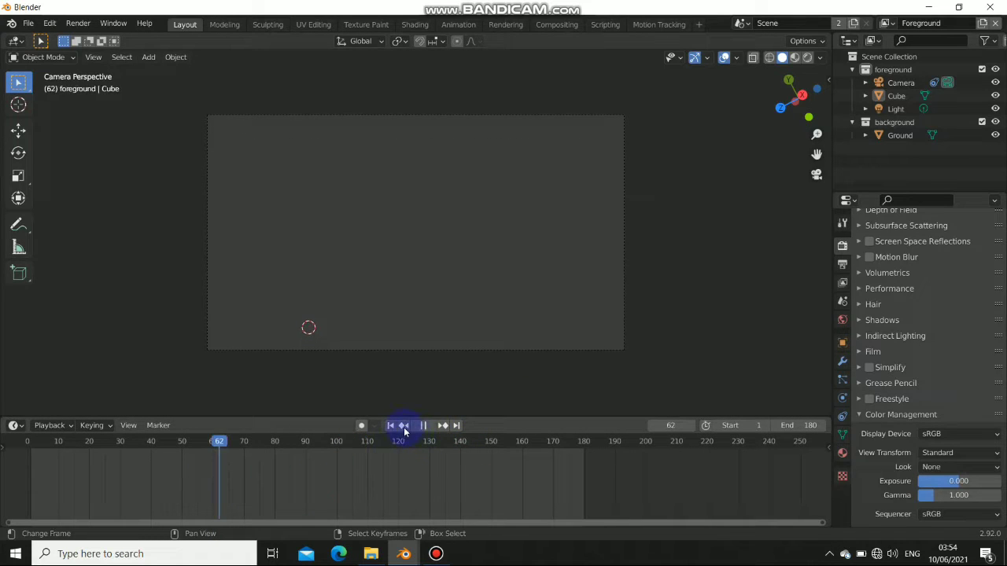
Step: Play the shot in camera view to check the footage alignment, then stop
{"action": "left_click", "coordinate": [423, 425]}
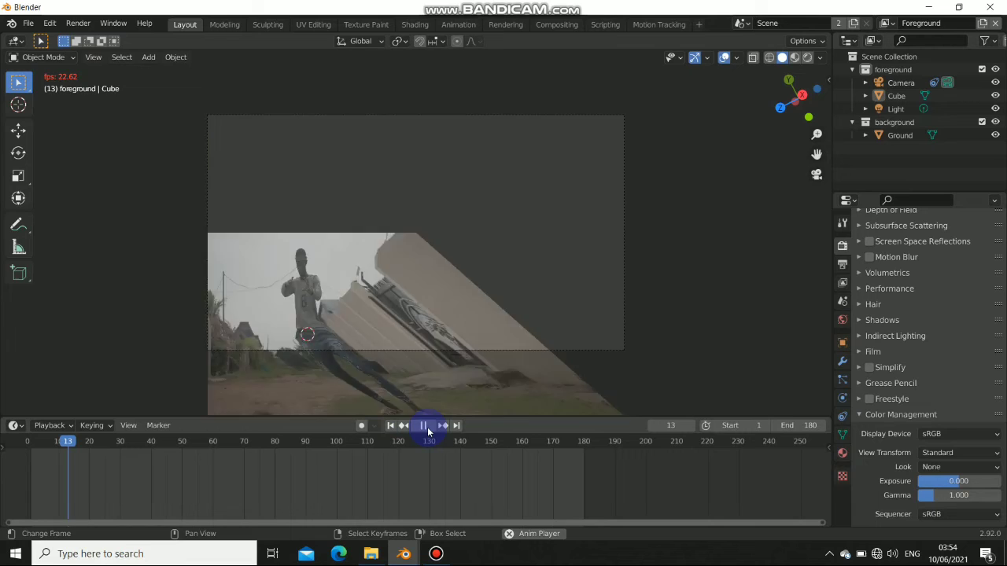
{"action": "left_click", "coordinate": [423, 425]}
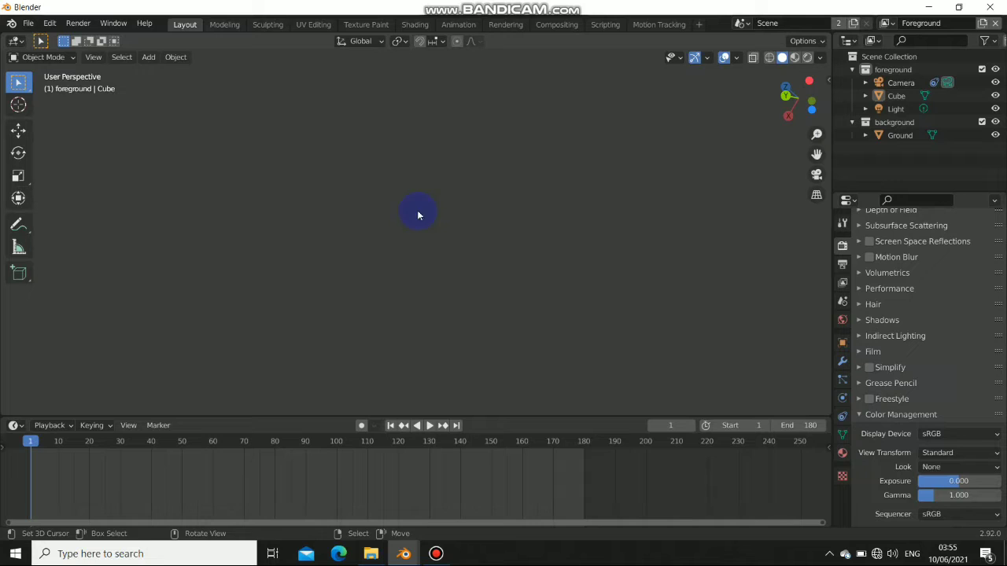
Step: Delete the Layout workspace and add Camera.001, shifted 21.598 m along X
{"action": "right_click", "coordinate": [185, 24]}
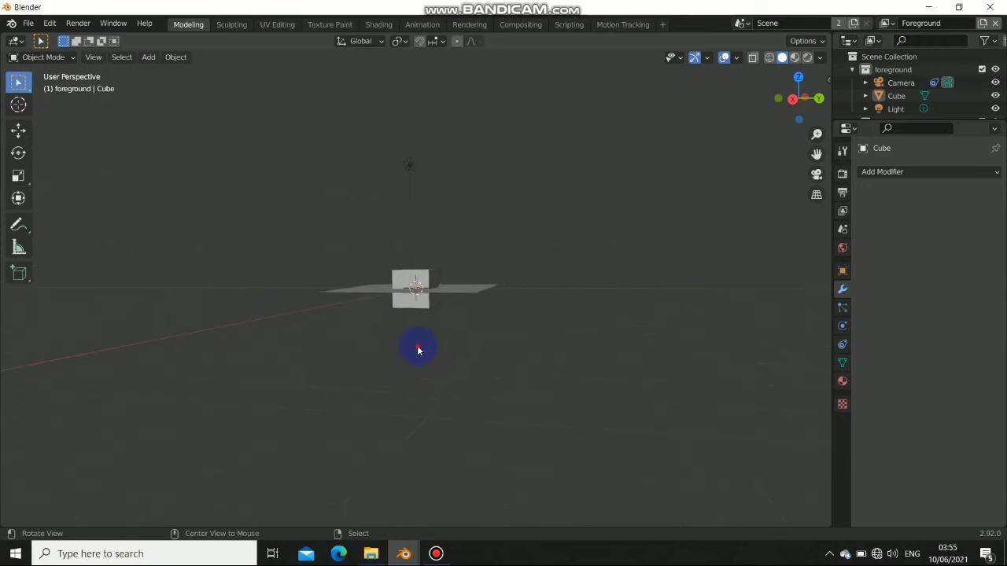
{"action": "left_click_drag", "start_coordinate": [417, 350], "coordinate": [452, 357]}
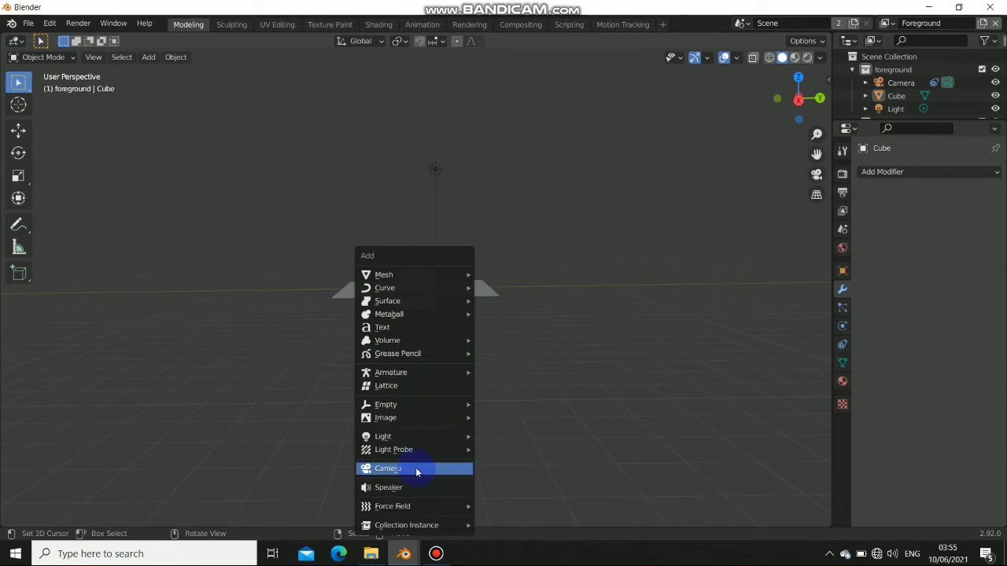
{"action": "left_click", "coordinate": [387, 468]}
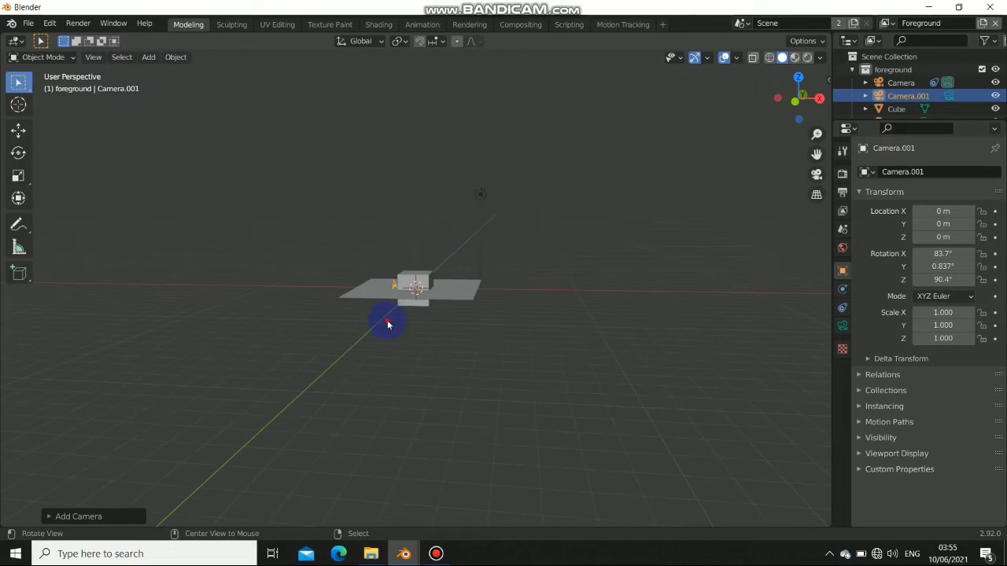
{"action": "left_click", "coordinate": [18, 131]}
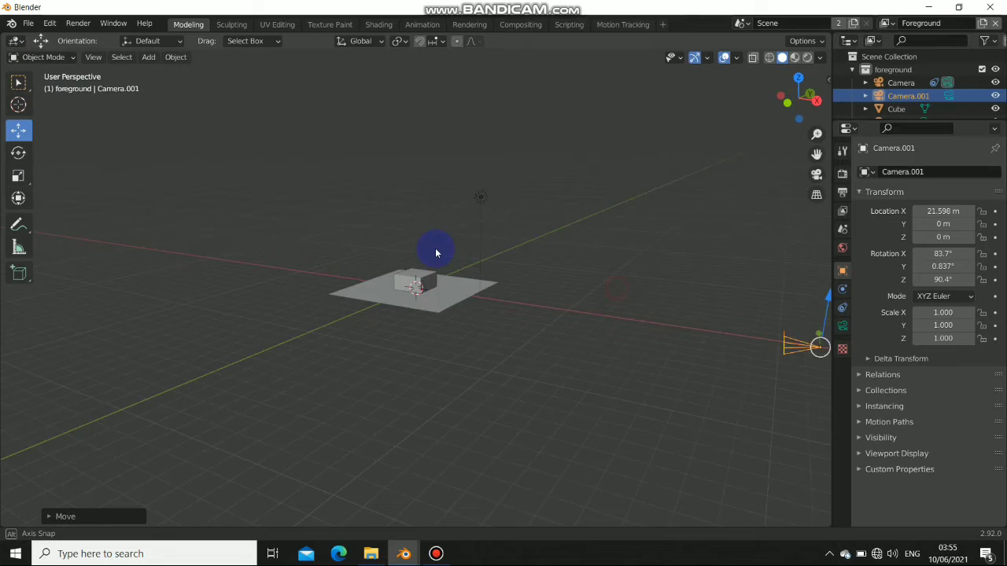
{"action": "key", "text": "KP_0"}
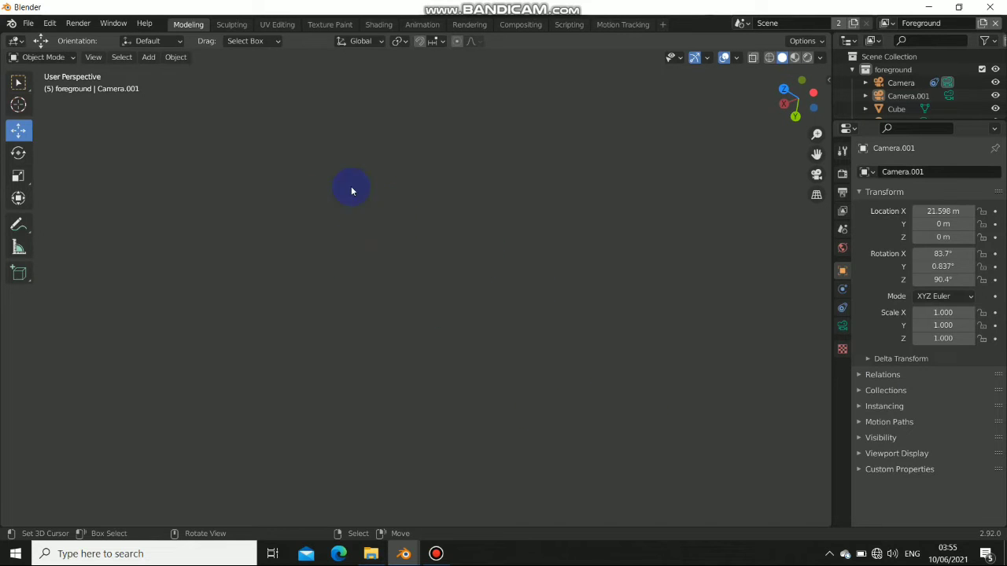
Step: Browse the Sculpting and UV Editing workspaces, then return to Modeling
{"action": "left_click", "coordinate": [275, 24]}
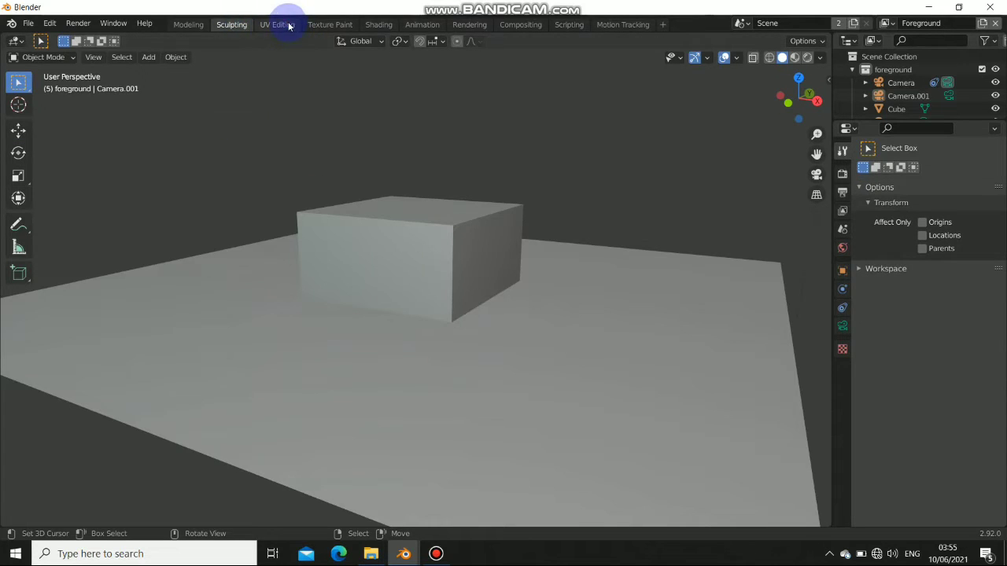
{"action": "left_click", "coordinate": [277, 24]}
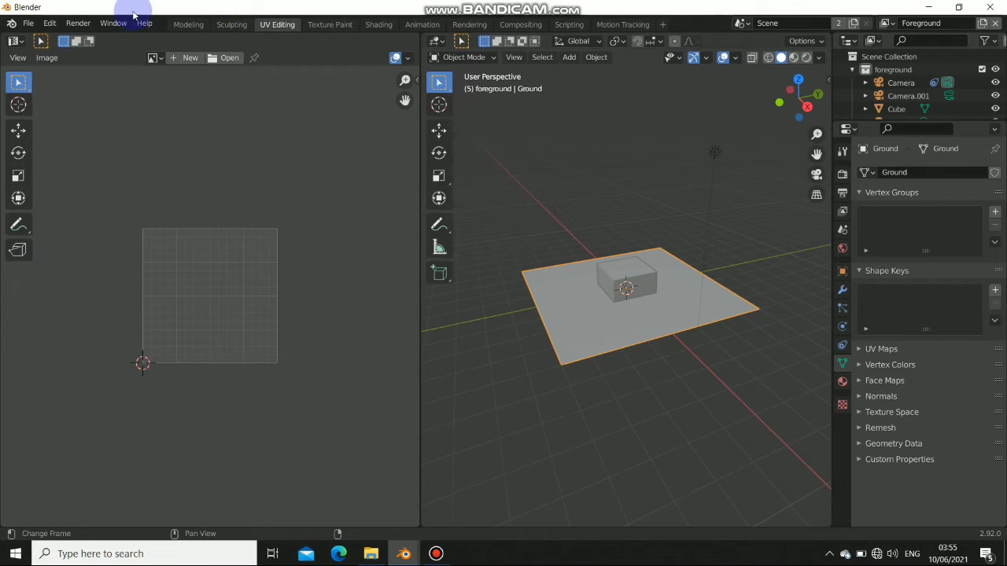
{"action": "left_click", "coordinate": [188, 25]}
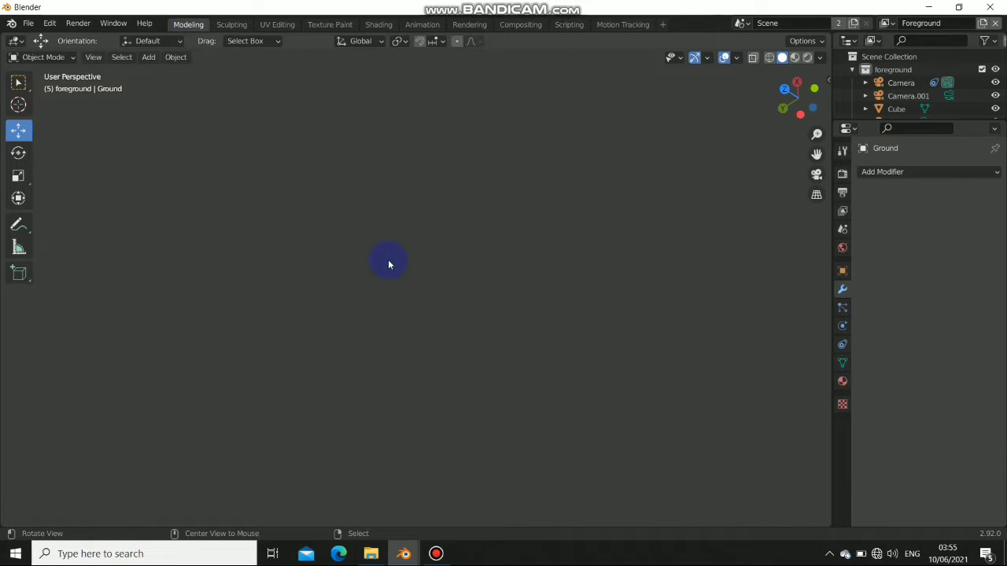
Step: Delete the original Camera in the Outliner, leaving Camera.001 as the viewing camera
{"action": "left_click", "coordinate": [908, 95]}
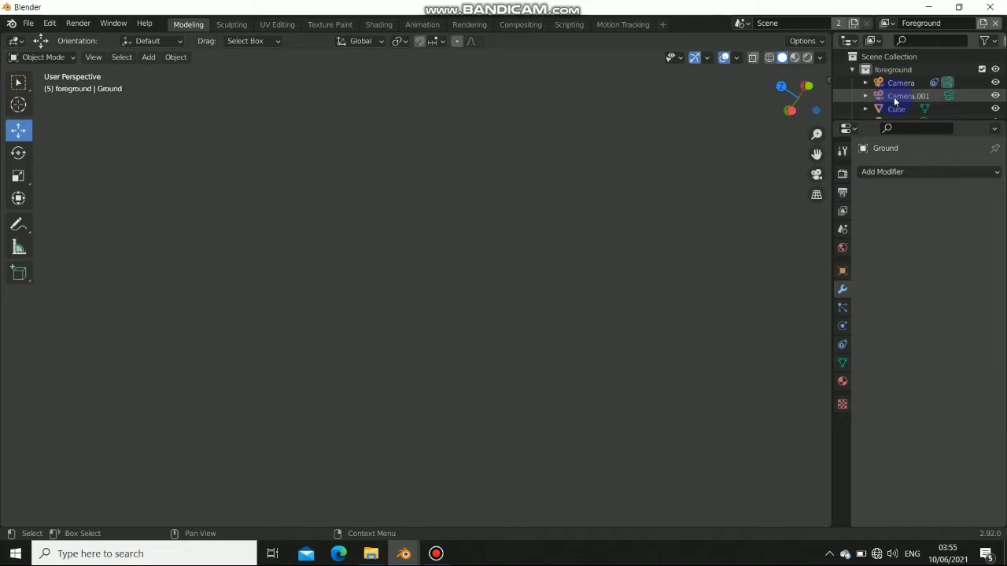
{"action": "left_click", "coordinate": [907, 95]}
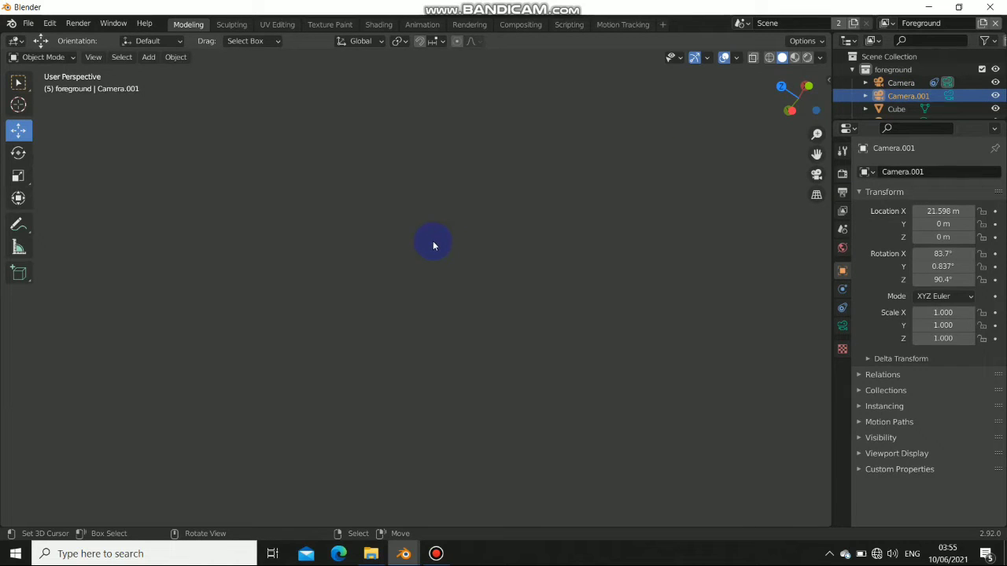
{"action": "left_click", "coordinate": [901, 82]}
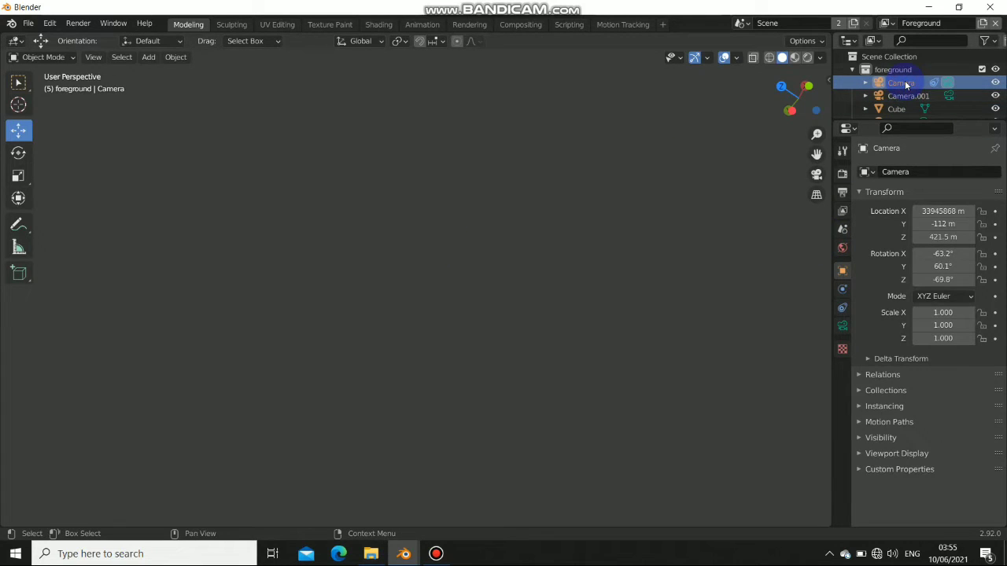
{"action": "left_click", "coordinate": [908, 83]}
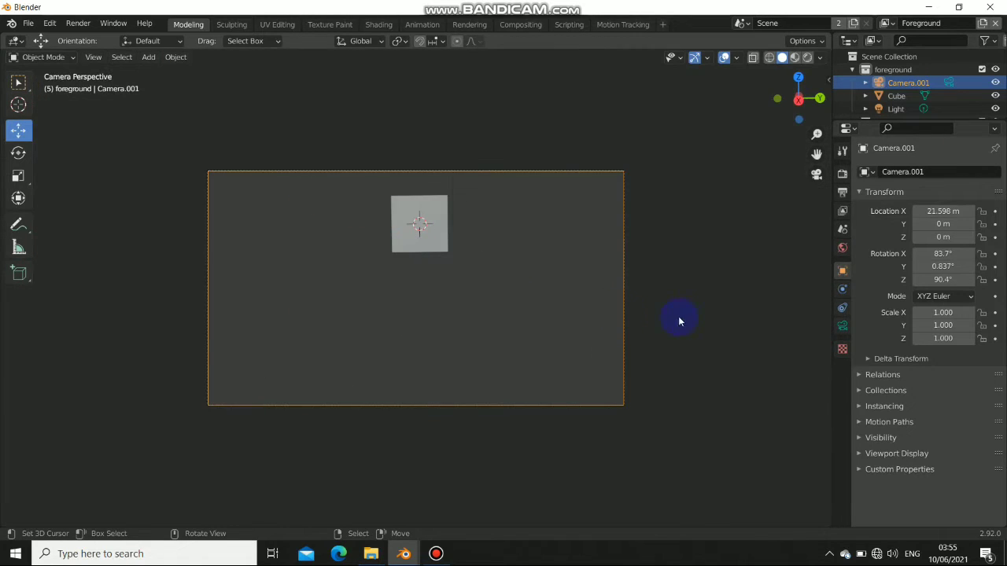
Step: Add DSC_0458.MOV as Camera.001's background movie clip and make the bottom editor a Timeline
{"action": "left_click", "coordinate": [843, 326]}
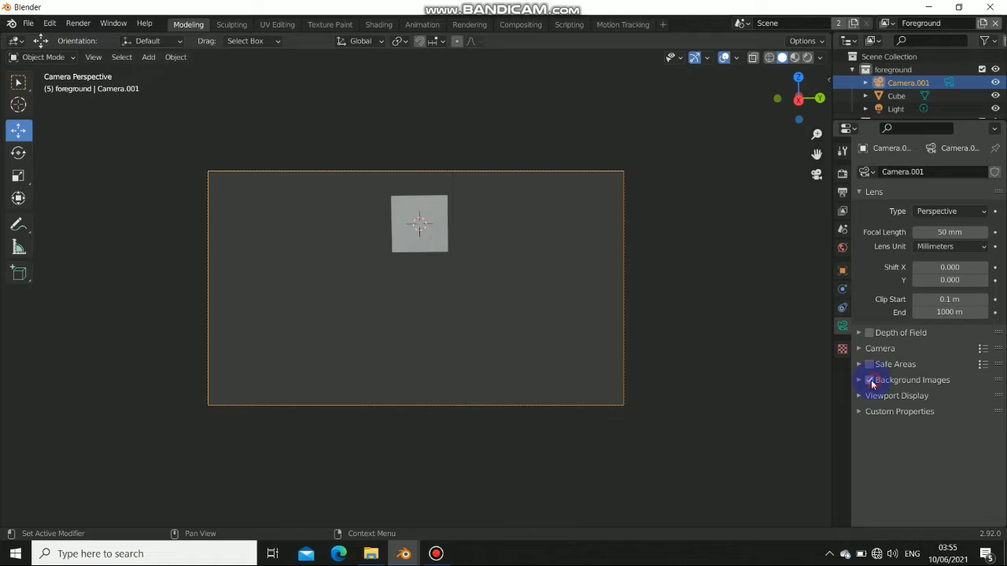
{"action": "left_click", "coordinate": [869, 380]}
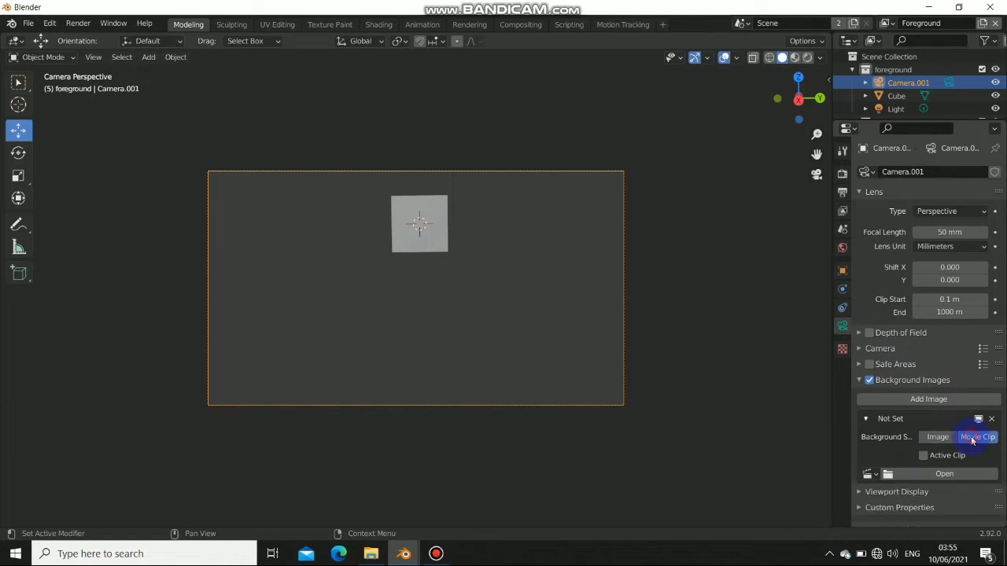
{"action": "left_click", "coordinate": [976, 436]}
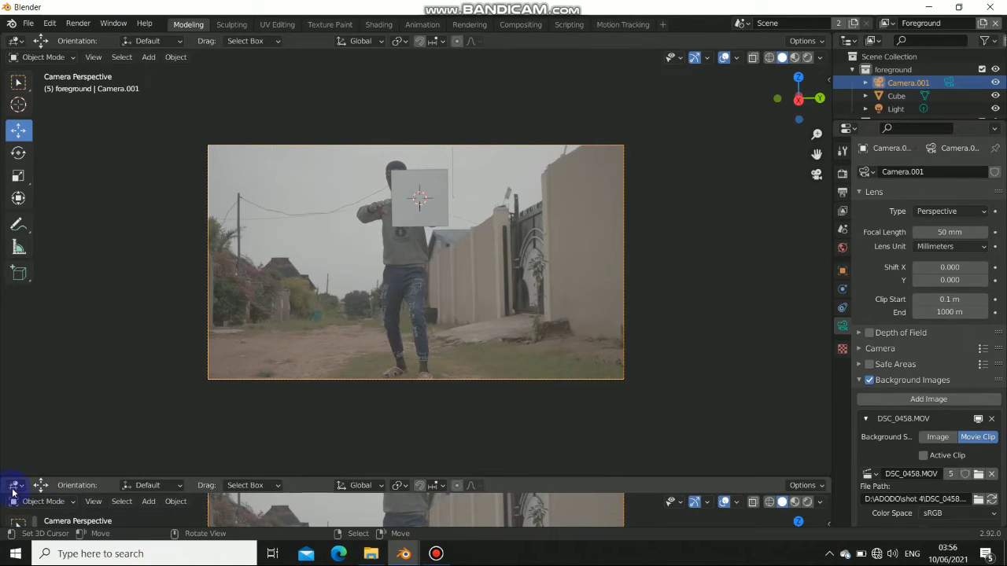
{"action": "left_click", "coordinate": [14, 485]}
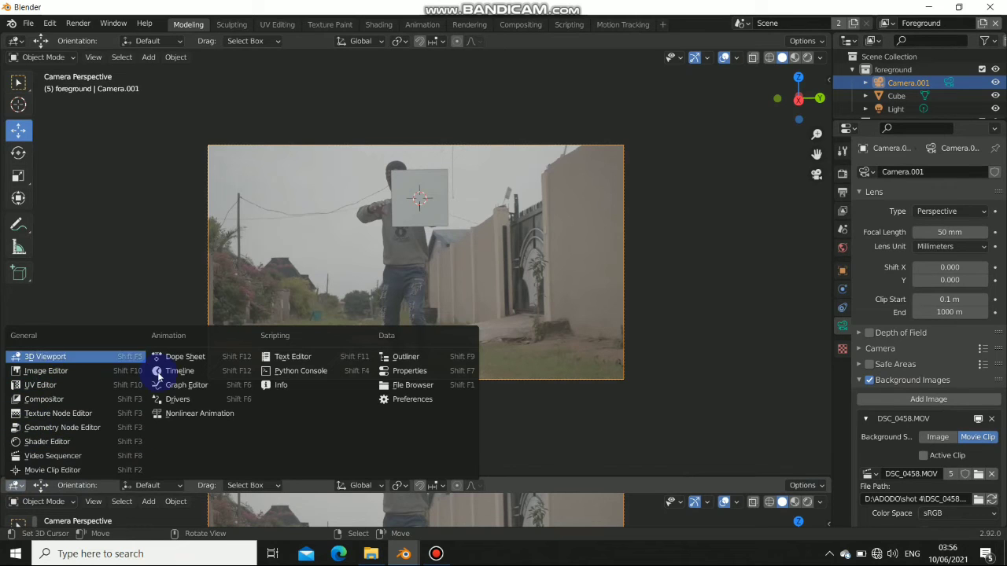
{"action": "left_click", "coordinate": [180, 370]}
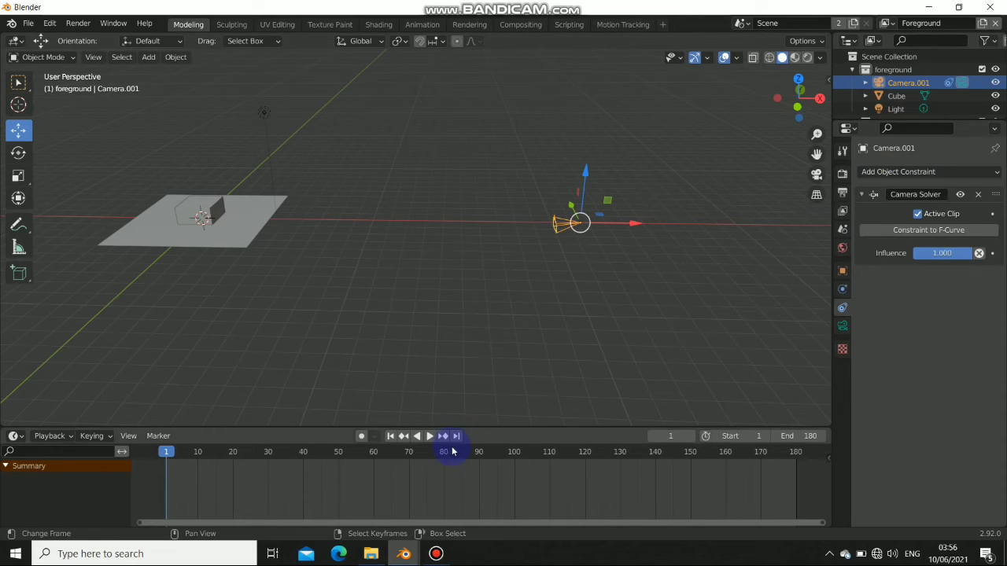
Step: Play and stop the shot through Camera.001 twice, checking the cube holds, ending at frame 1
{"action": "left_click", "coordinate": [430, 436]}
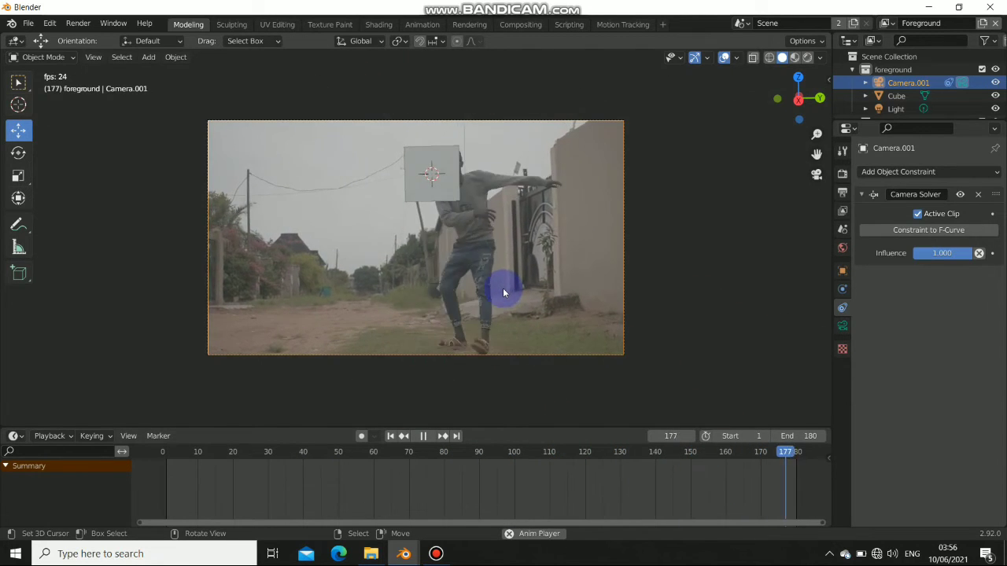
{"action": "left_click", "coordinate": [422, 435]}
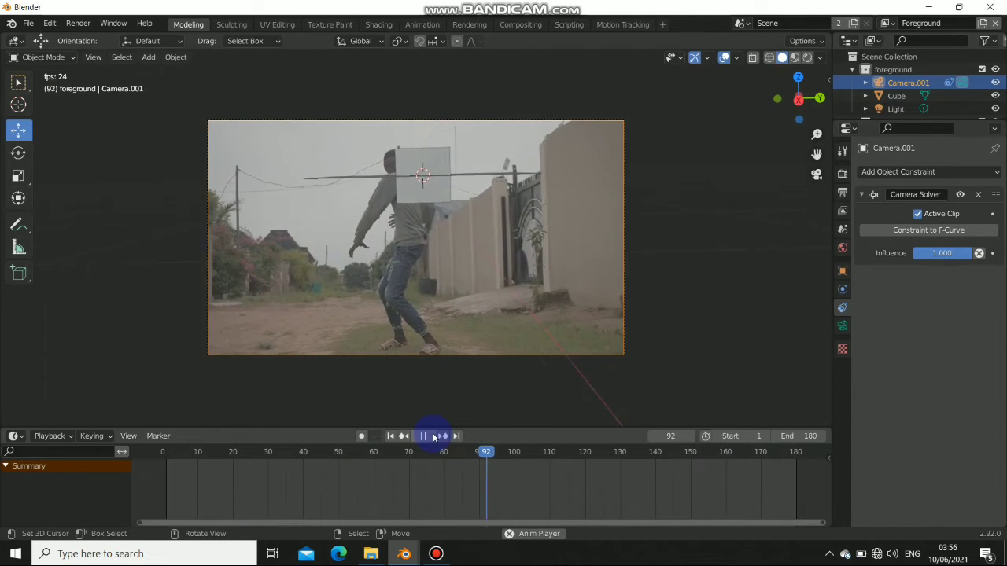
{"action": "left_click", "coordinate": [423, 435]}
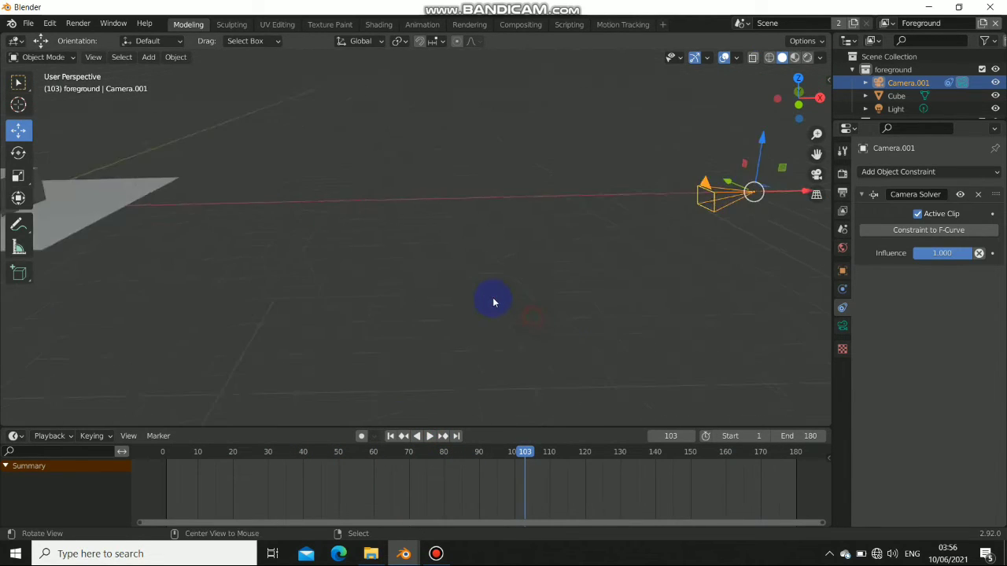
{"action": "left_click", "coordinate": [430, 435]}
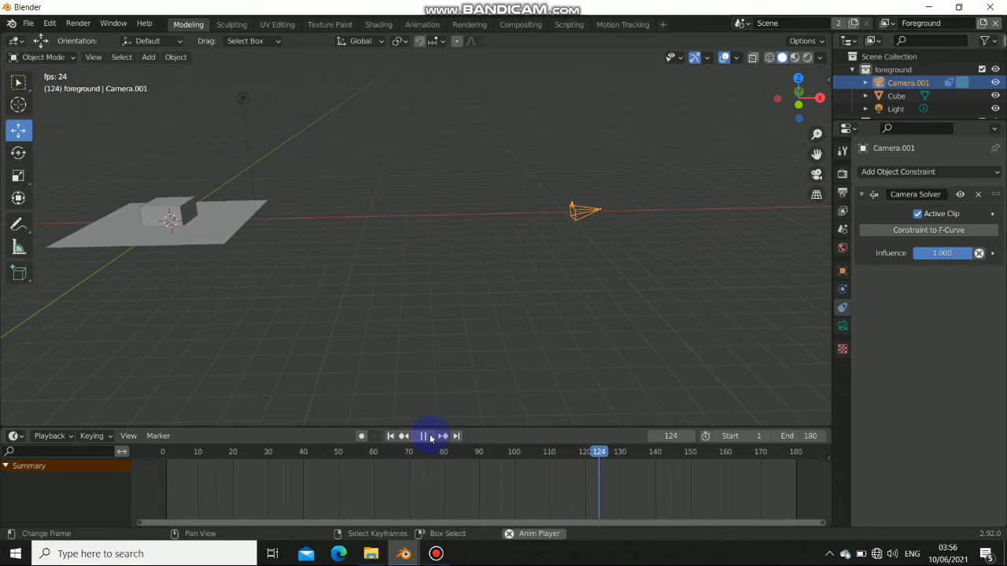
{"action": "left_click", "coordinate": [423, 436]}
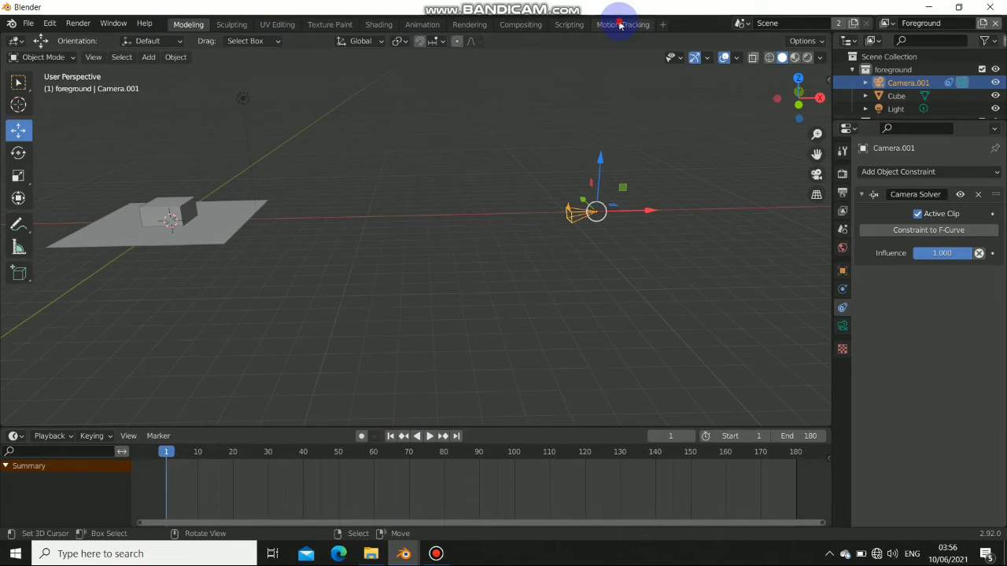
Step: Open Motion Tracking, play through the tracked dancer clip, and rewind to frame 1
{"action": "left_click", "coordinate": [622, 24]}
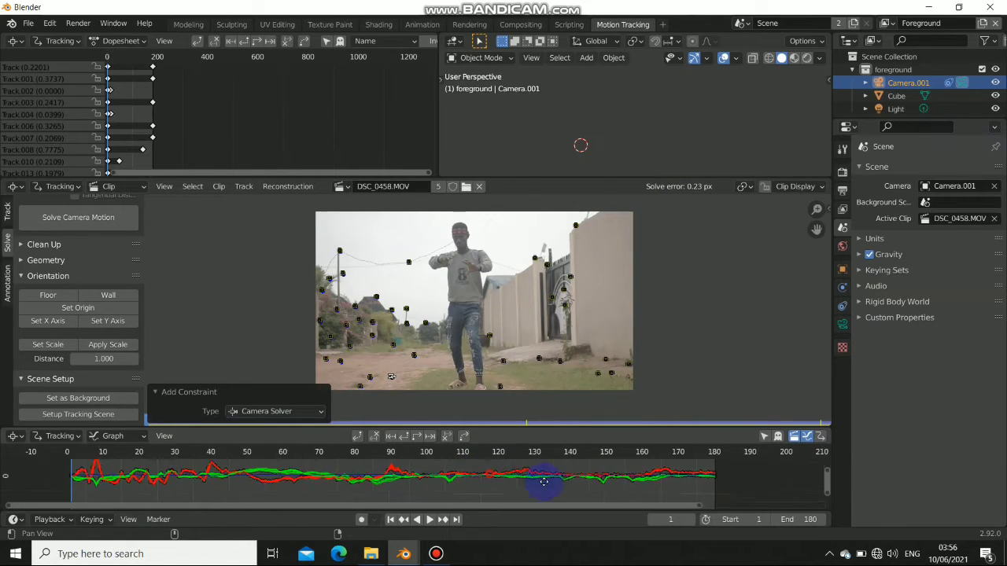
{"action": "left_click", "coordinate": [422, 519]}
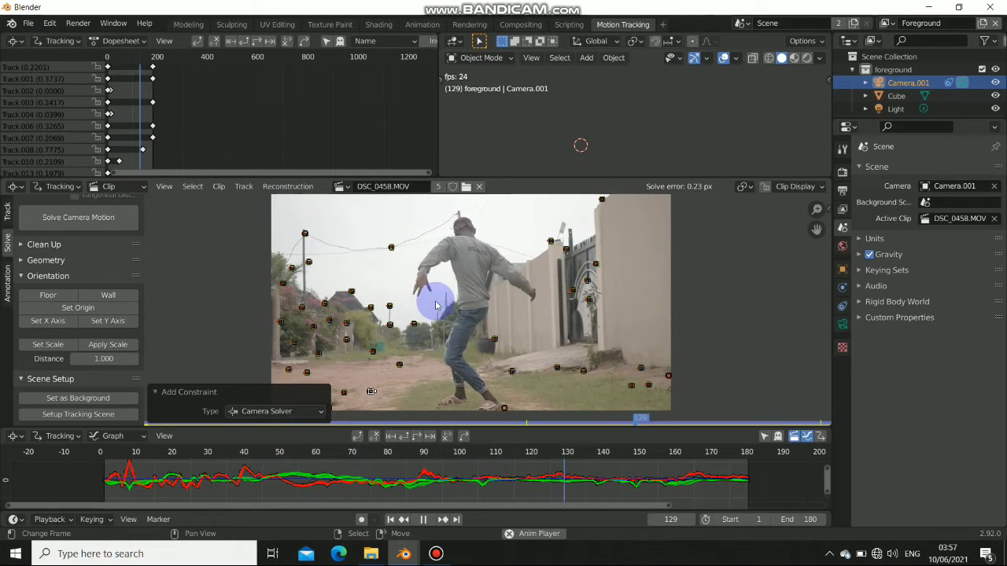
{"action": "left_click", "coordinate": [423, 519]}
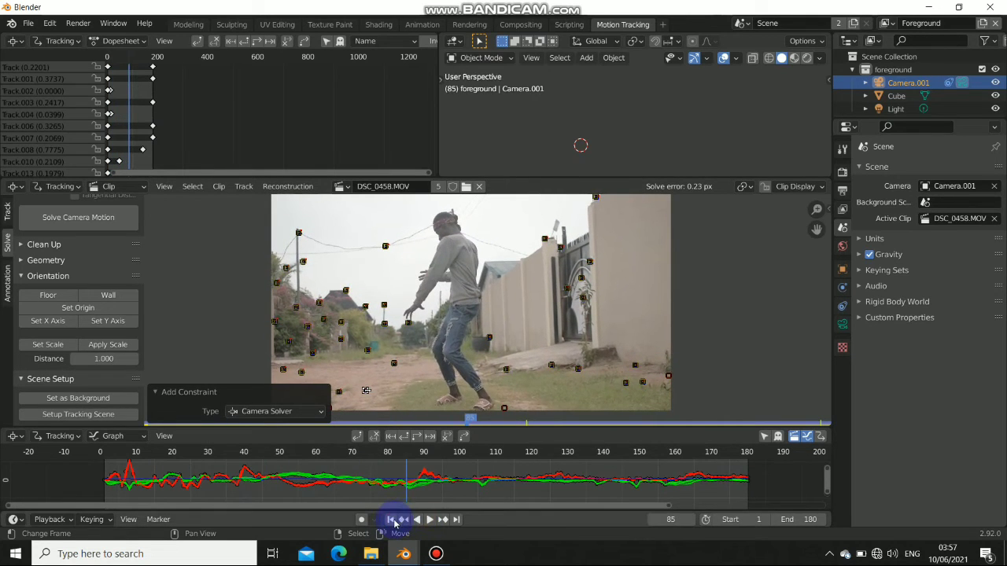
{"action": "left_click", "coordinate": [391, 519]}
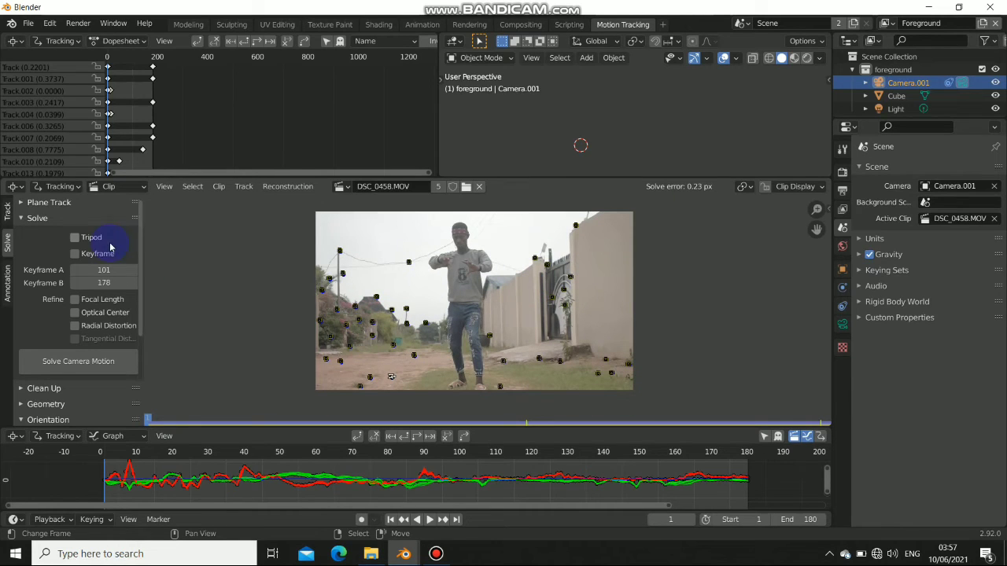
Step: Tick Tripod and re-solve for a 0.30 px error, preview playback, then go to Modeling
{"action": "left_click", "coordinate": [75, 236]}
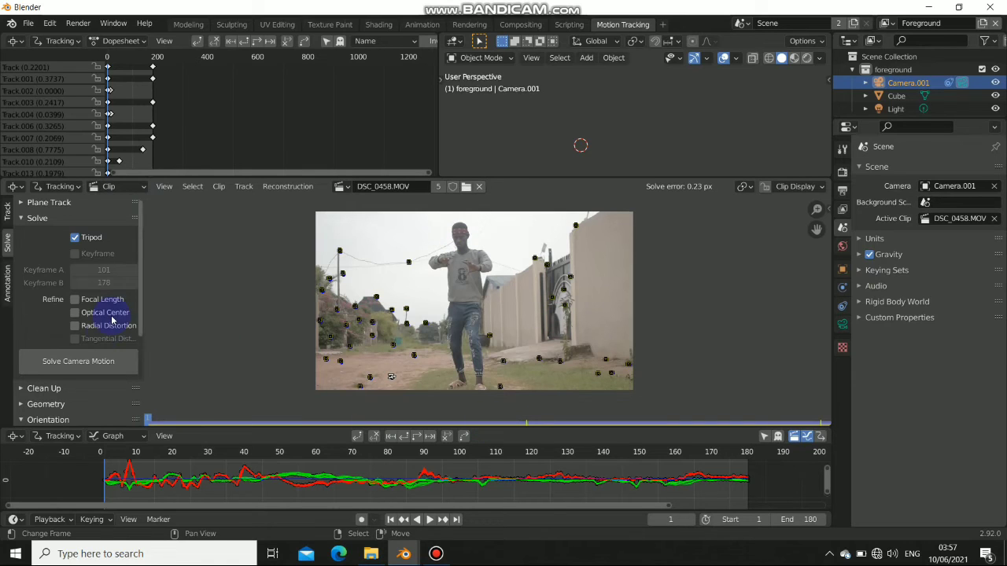
{"action": "left_click", "coordinate": [78, 361]}
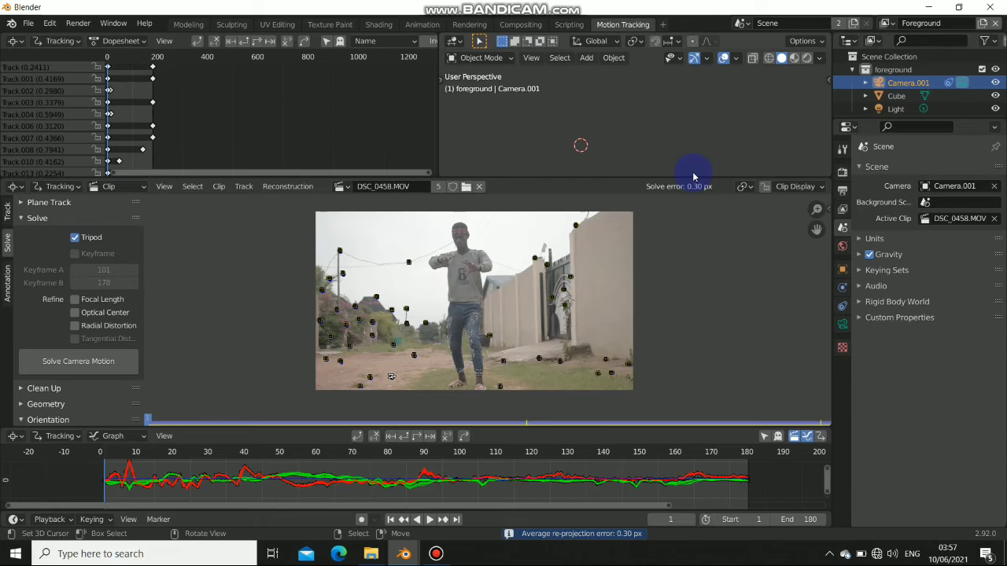
{"action": "mouse_move", "coordinate": [255, 339]}
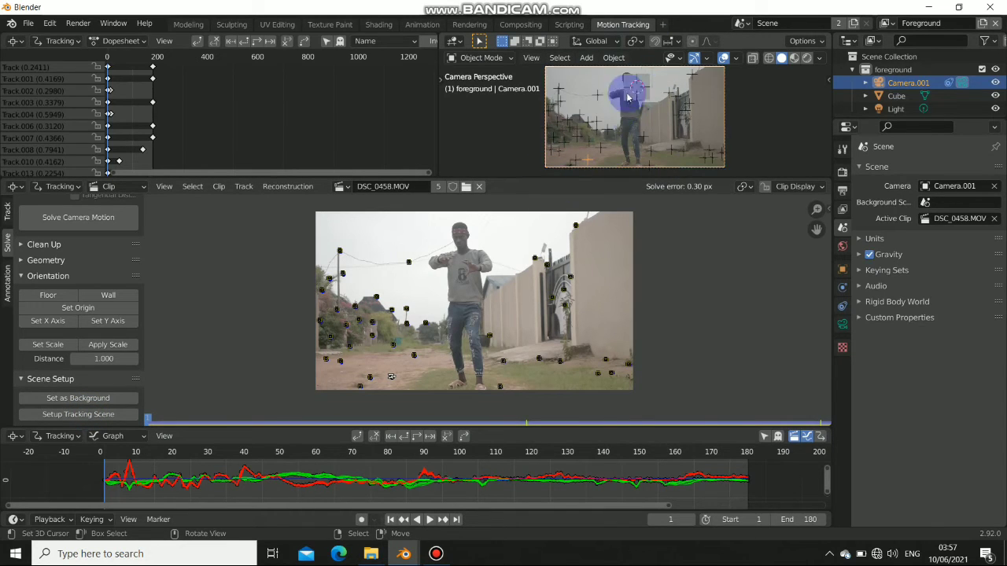
{"action": "left_click", "coordinate": [554, 477]}
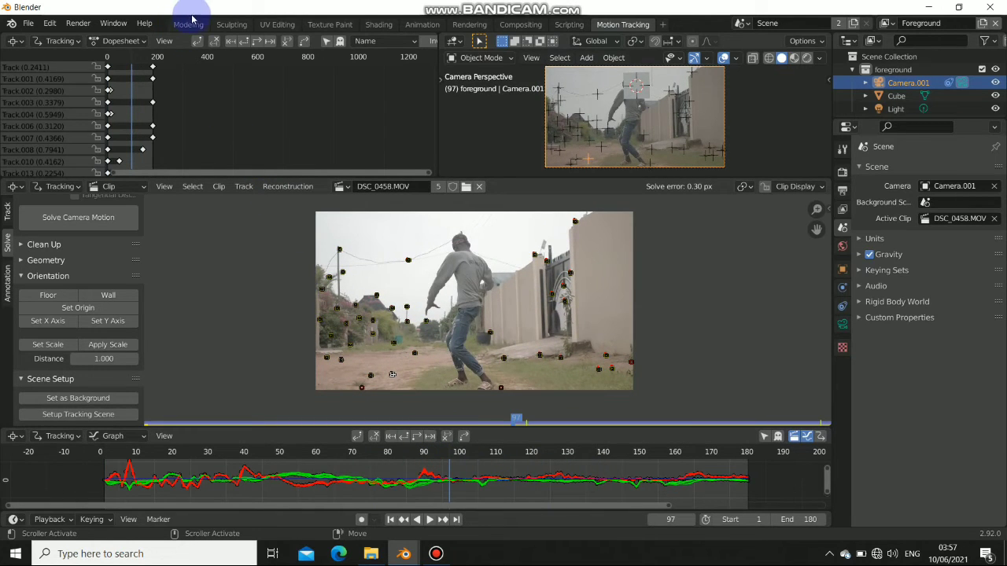
{"action": "left_click", "coordinate": [188, 24]}
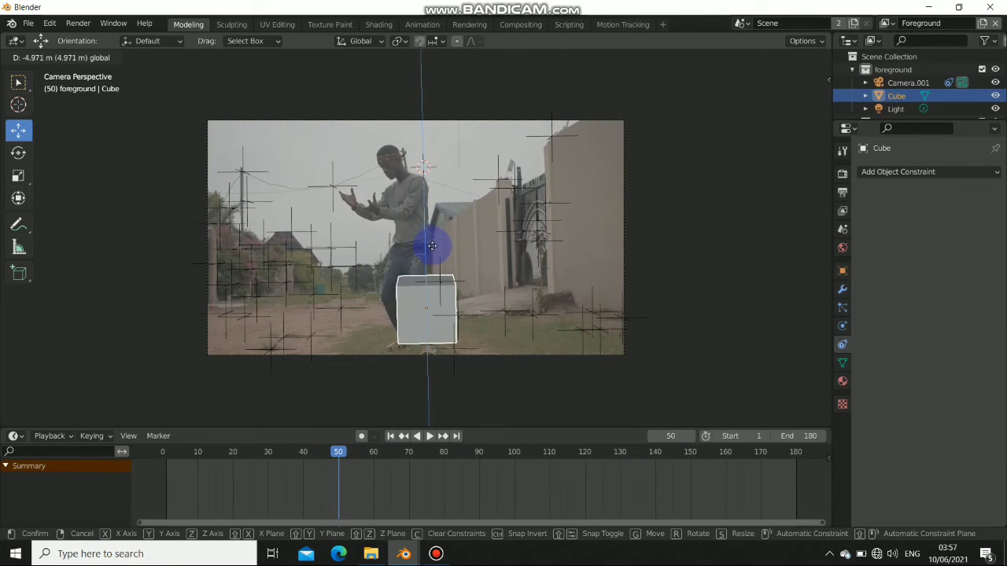
Step: Lower the cube onto the ground plane, then play the shot through Camera.001 to check it stays fixed
{"action": "left_click", "coordinate": [425, 311]}
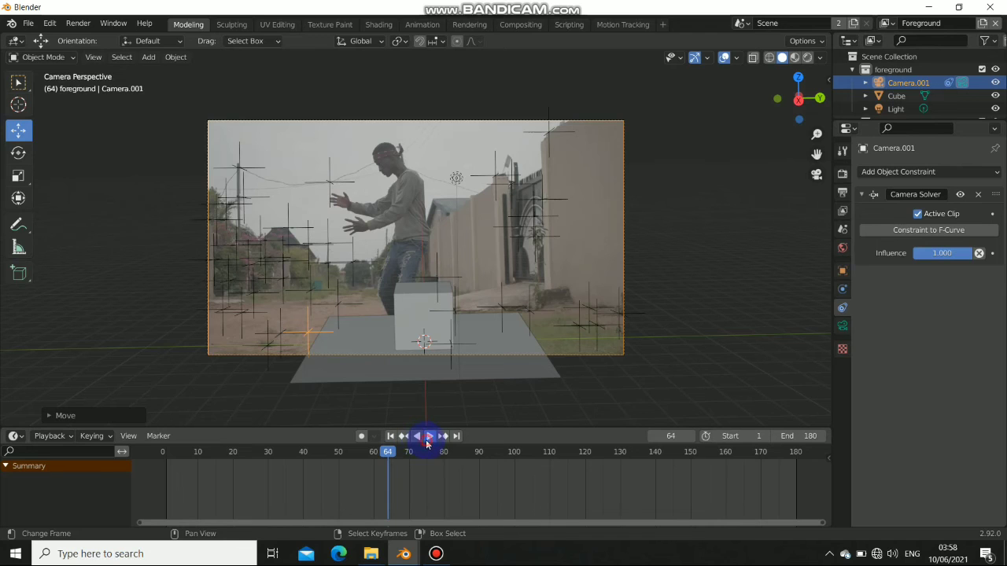
{"action": "left_click", "coordinate": [427, 436]}
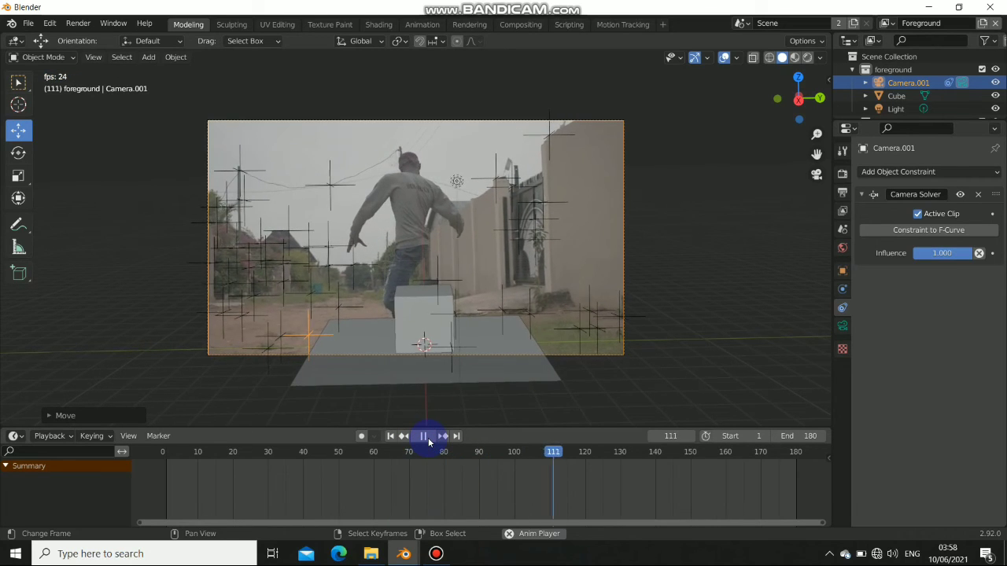